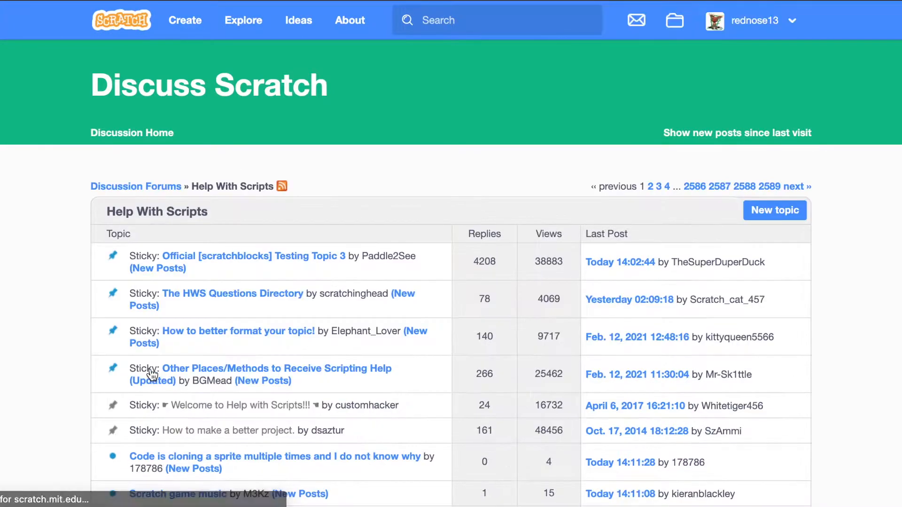
- Open the zero-reply cloning topic and type placeholder advice into the reply message box
scroll(down, 3)
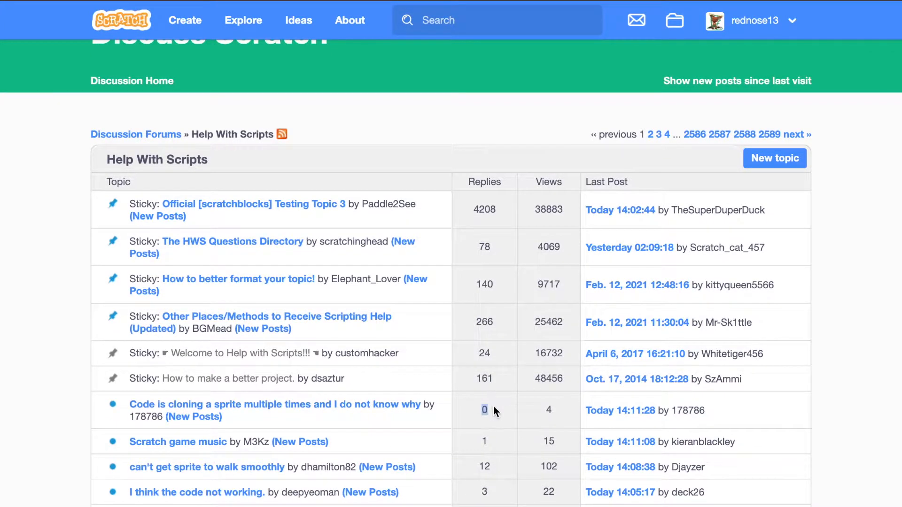
mouse_move(374, 410)
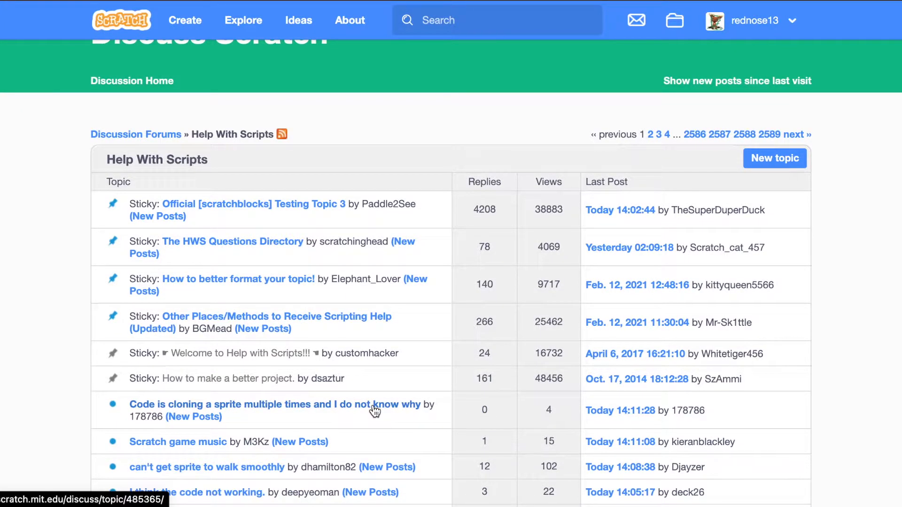
click(278, 405)
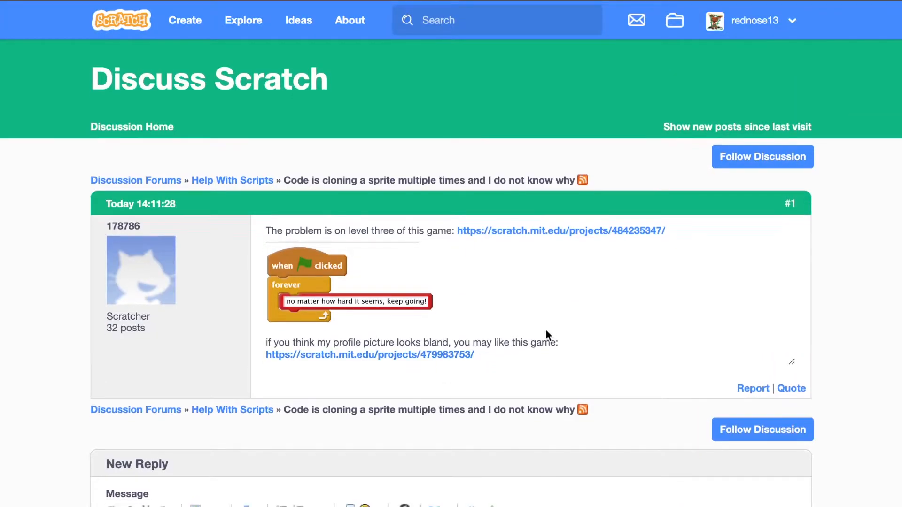
scroll(down, 3)
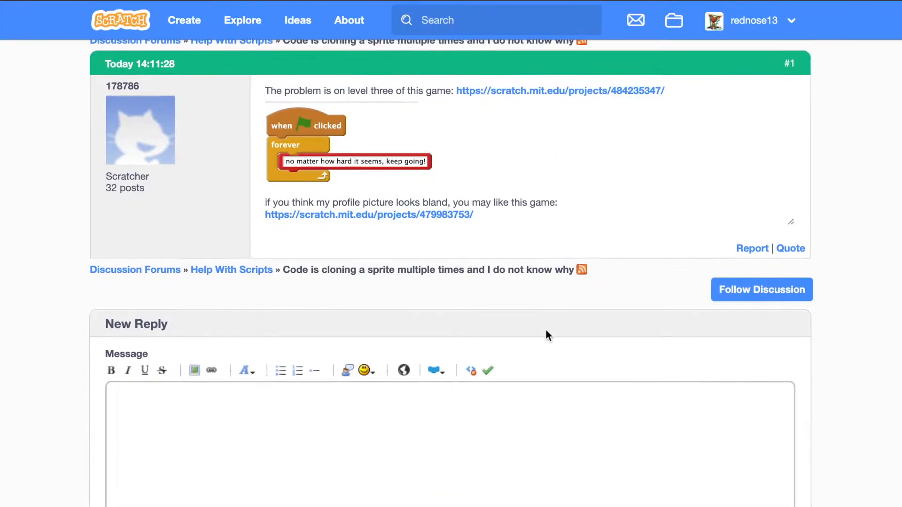
click(449, 437)
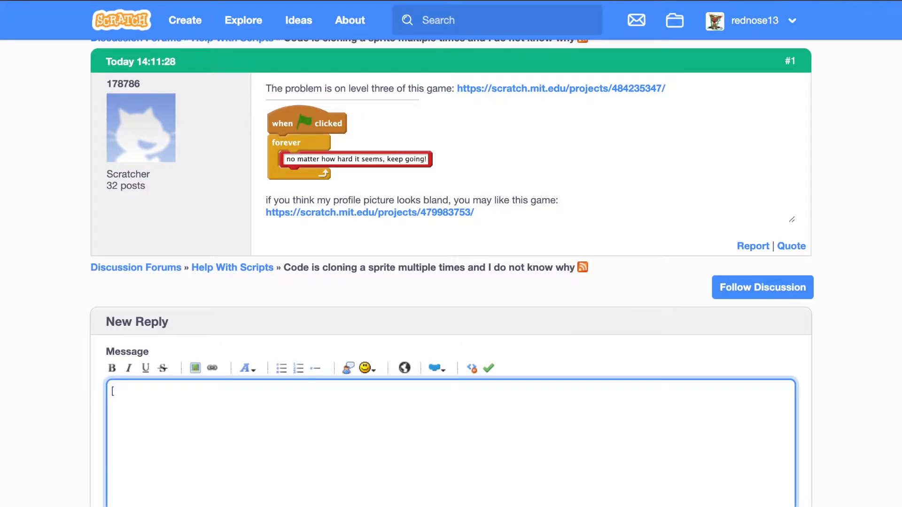
text(Insert helpful ad)
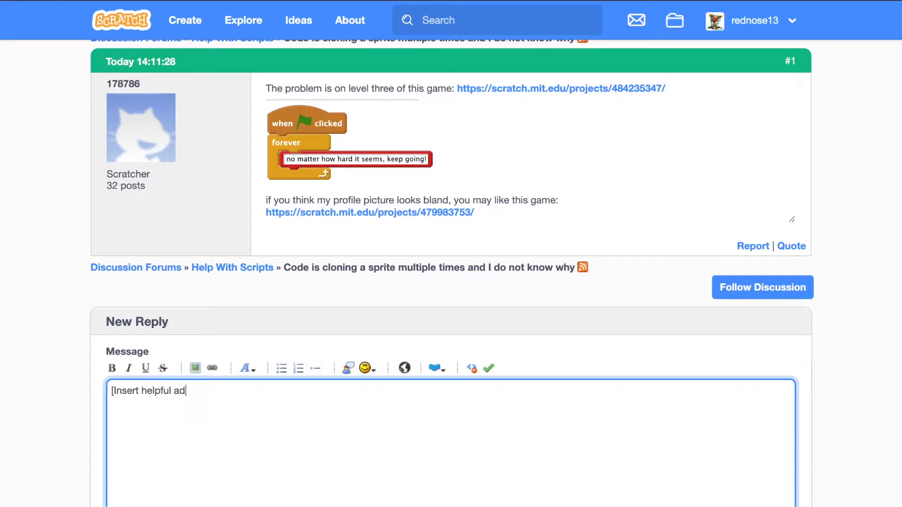
text(vice here])
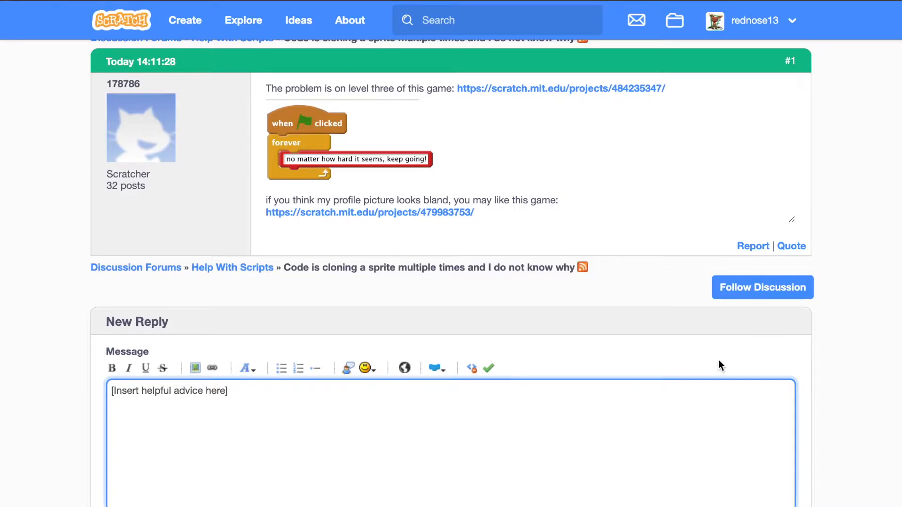
click(243, 20)
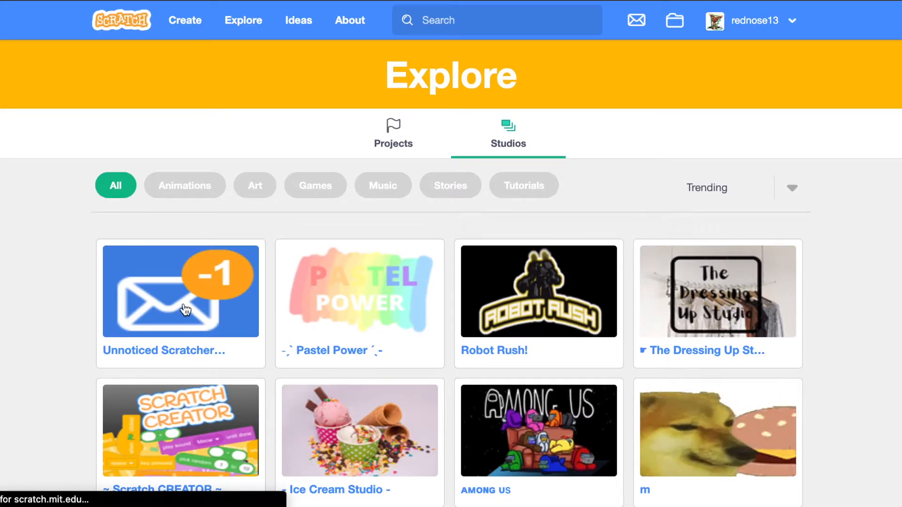
click(180, 291)
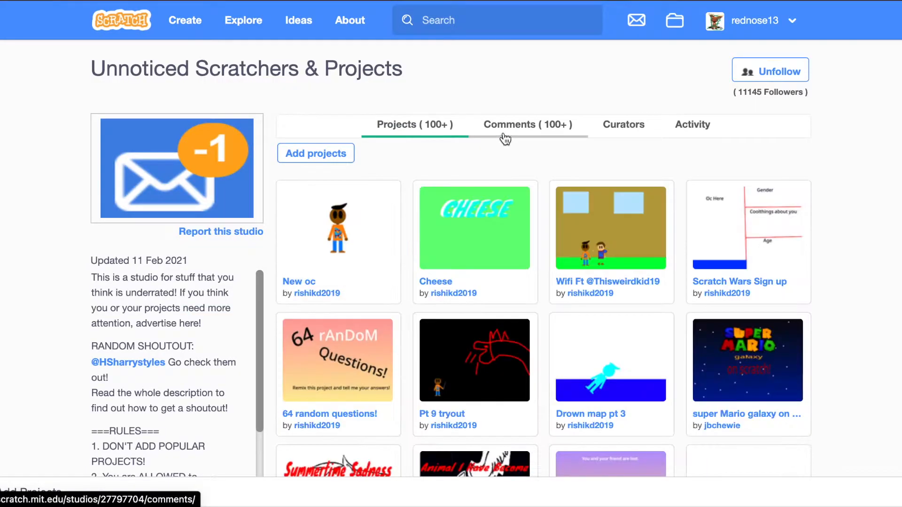
click(526, 125)
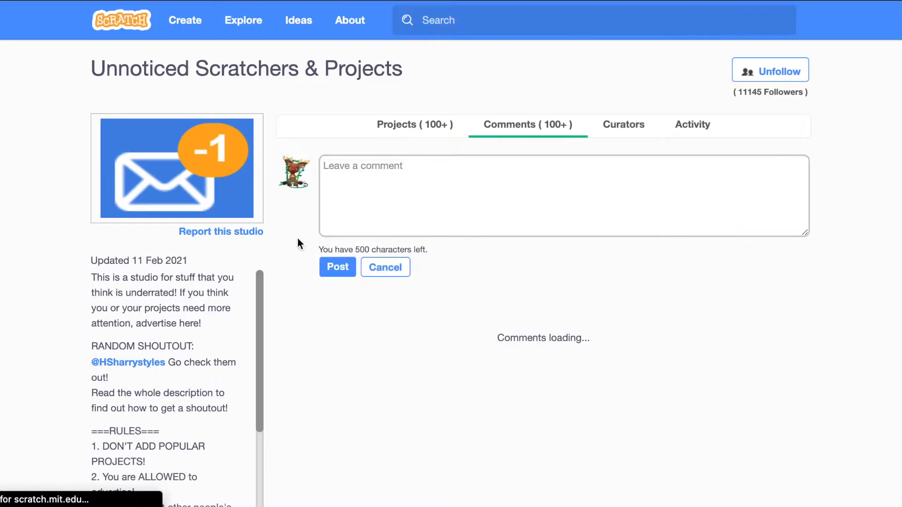
click(564, 196)
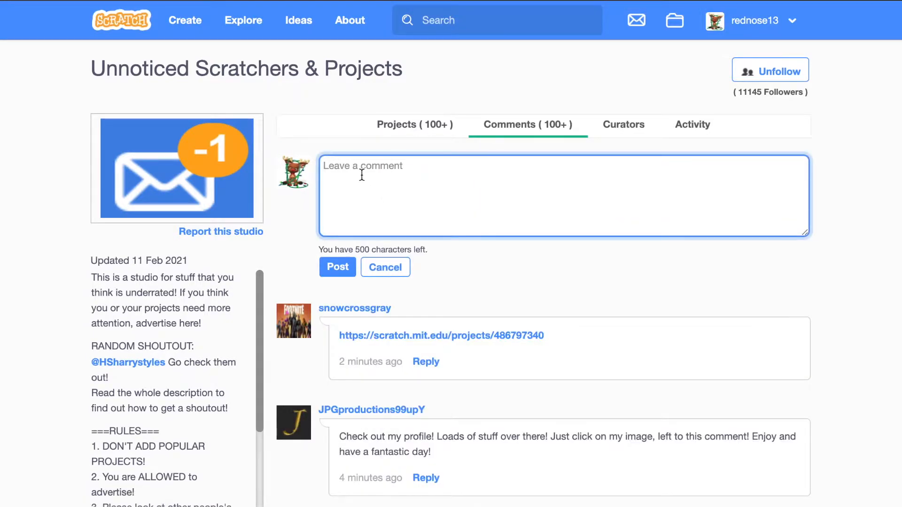
text(Hey, c)
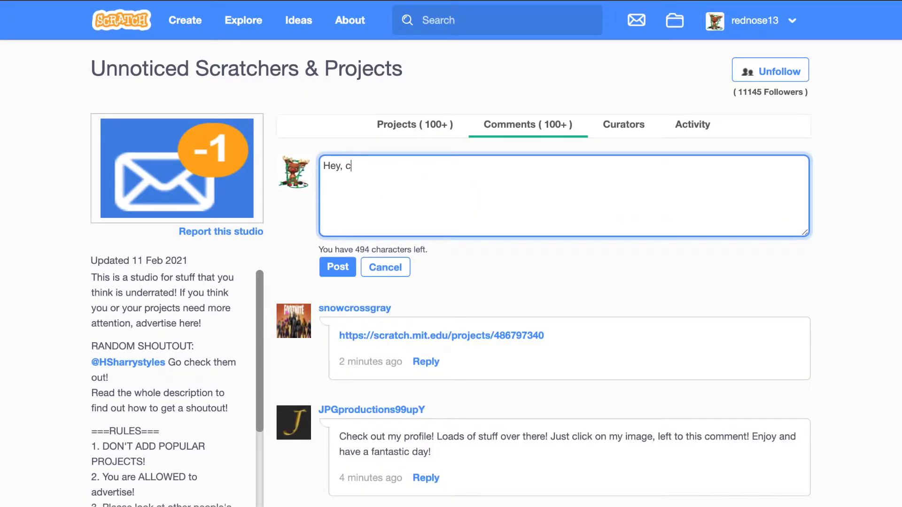
text(heck out)
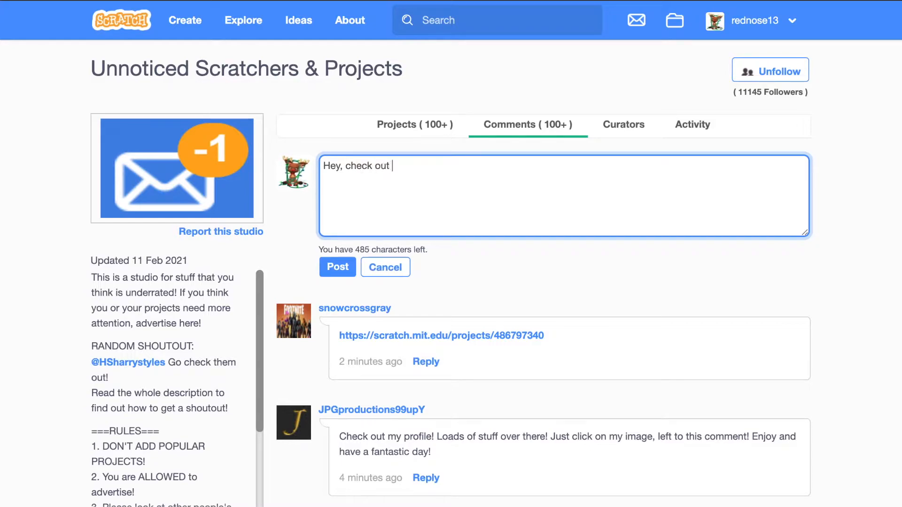
text(this great game I)
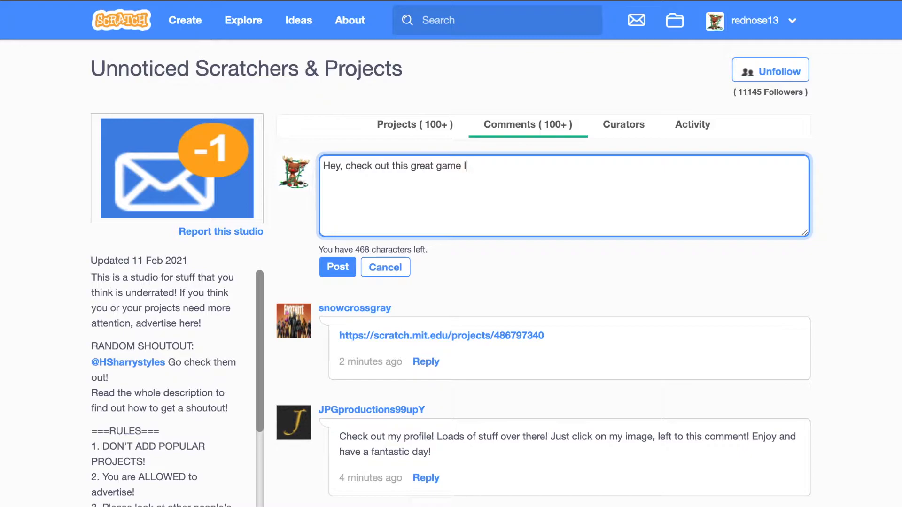
text(mad)
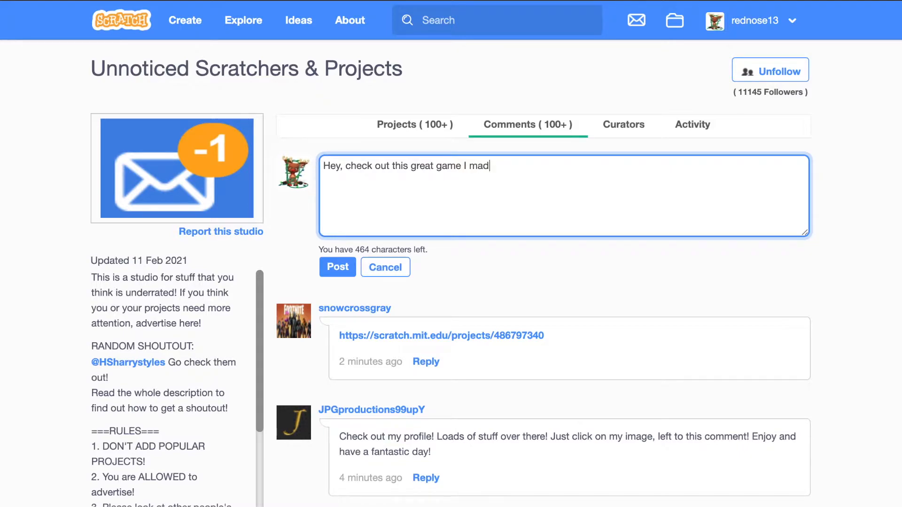
text(e!)
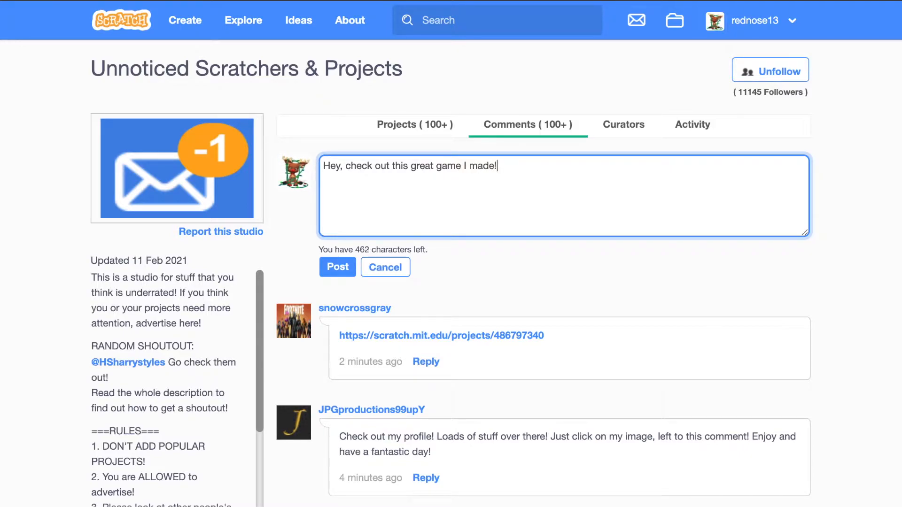
text(https://scratch.mit.edu/projects/467468029/)
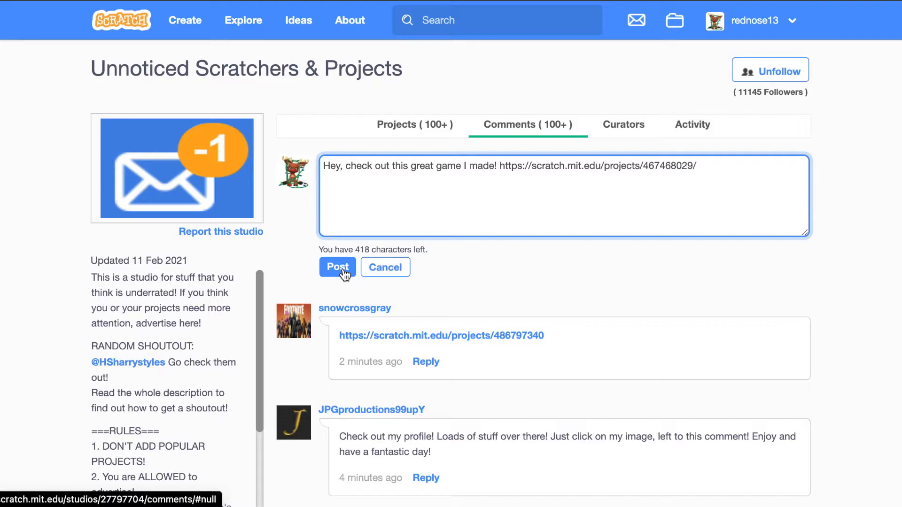
click(337, 267)
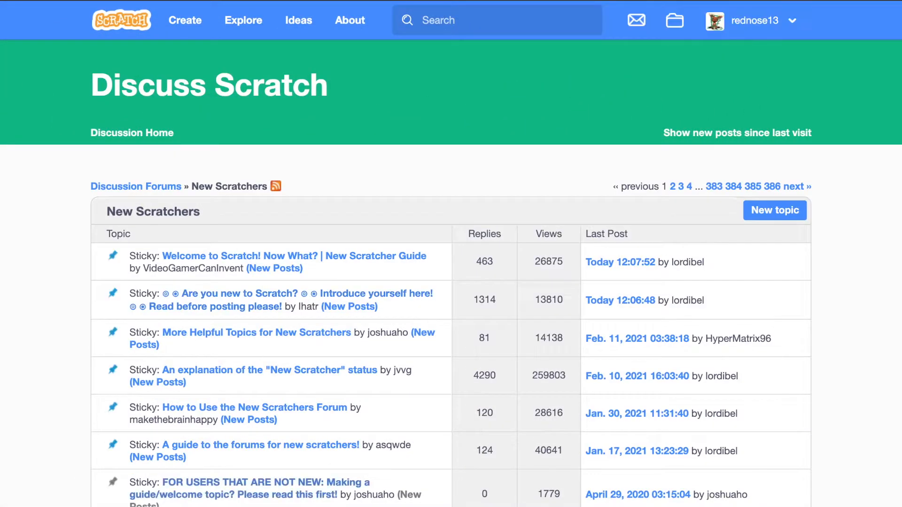
- Open the new user's 'Hello' thread and visit author Bigelol234's profile
scroll(down, 3)
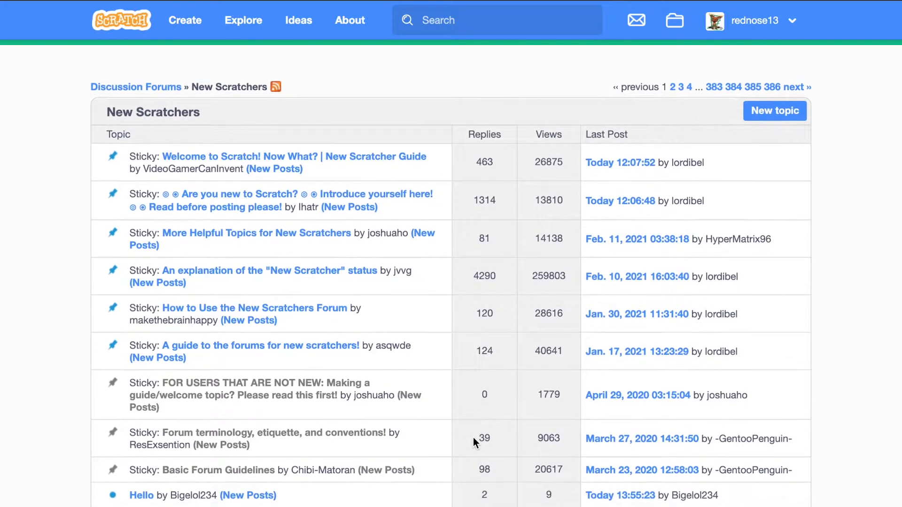
scroll(down, 3)
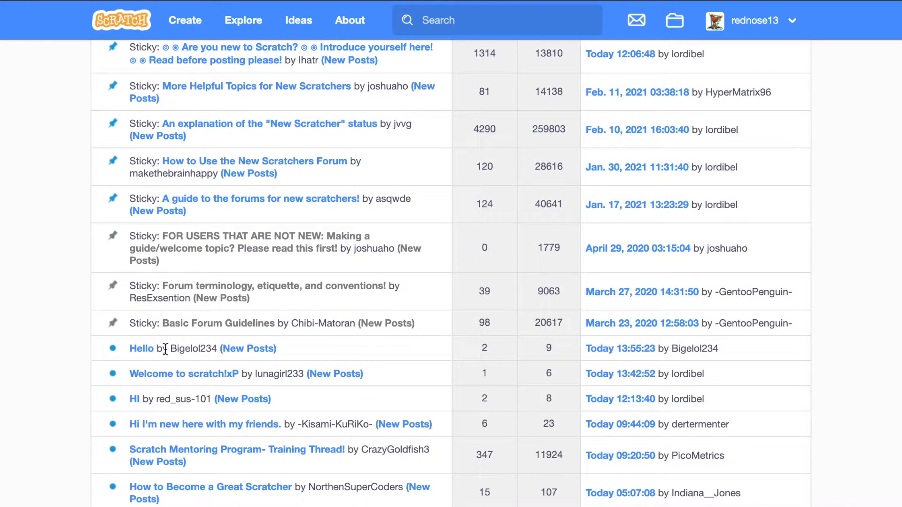
click(140, 349)
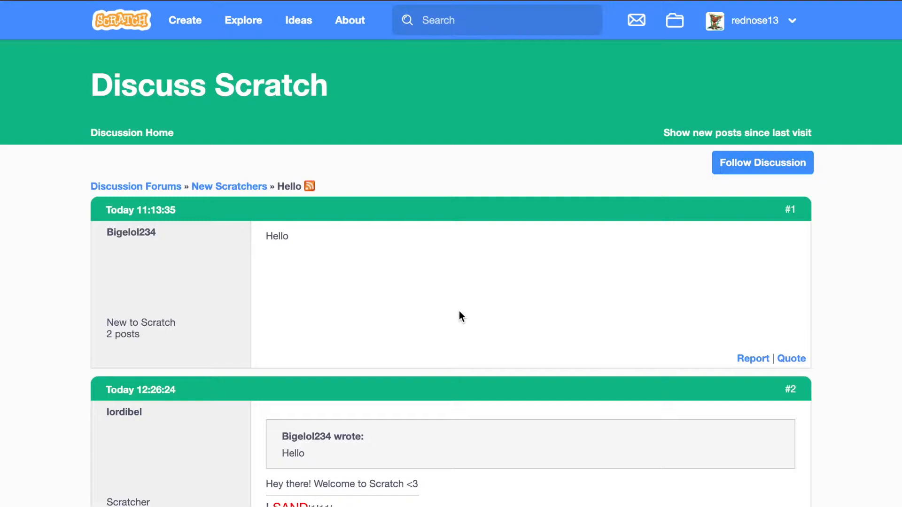
scroll(down, 3)
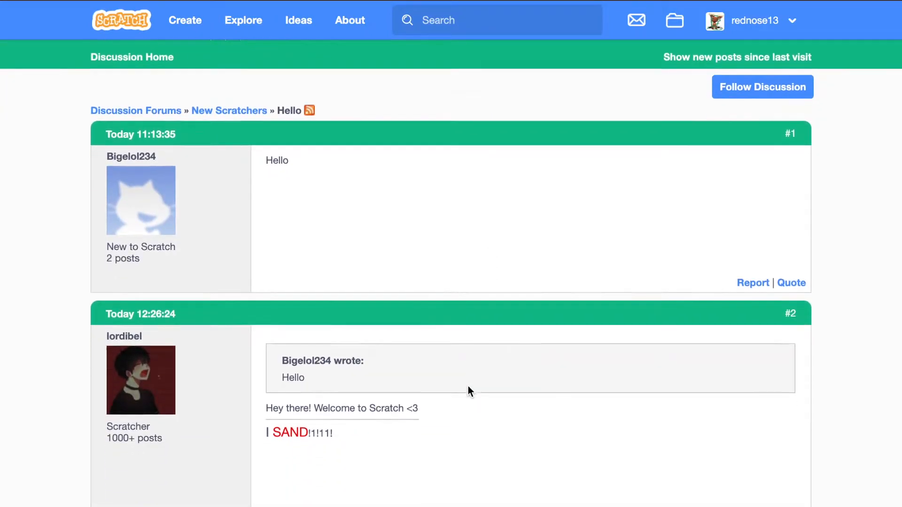
scroll(down, 3)
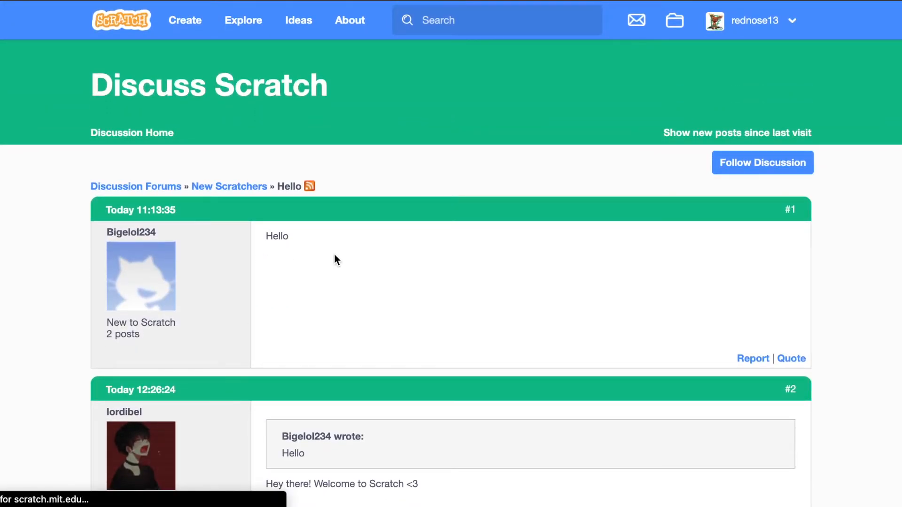
click(131, 231)
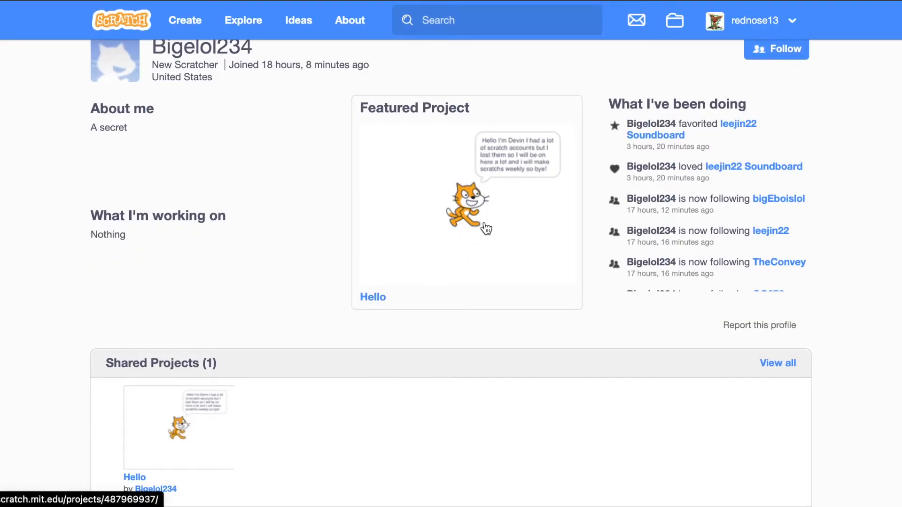
- Open the new user's Hello project and love it
click(373, 297)
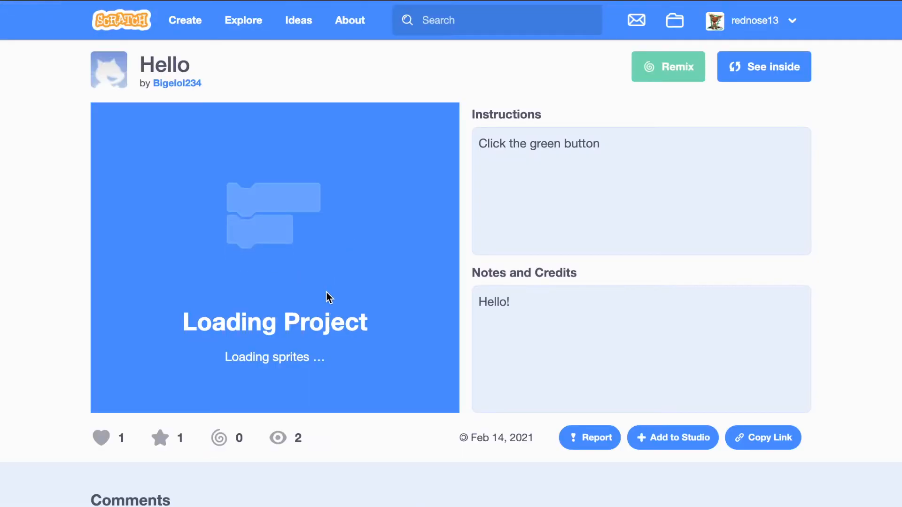
scroll(down, 3)
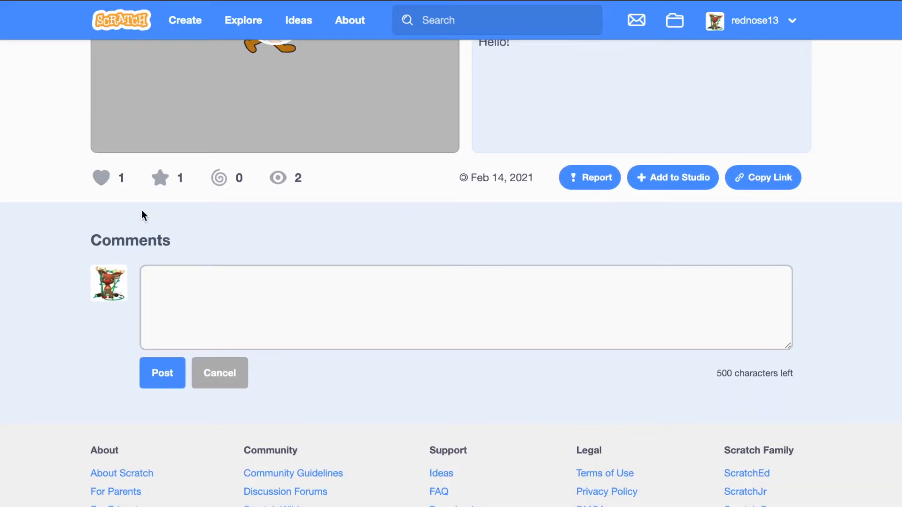
scroll(up, 3)
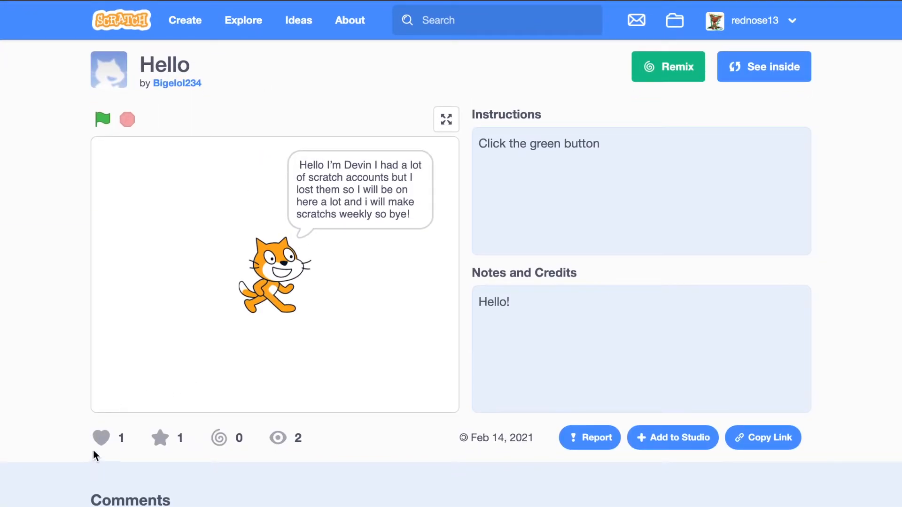
click(101, 437)
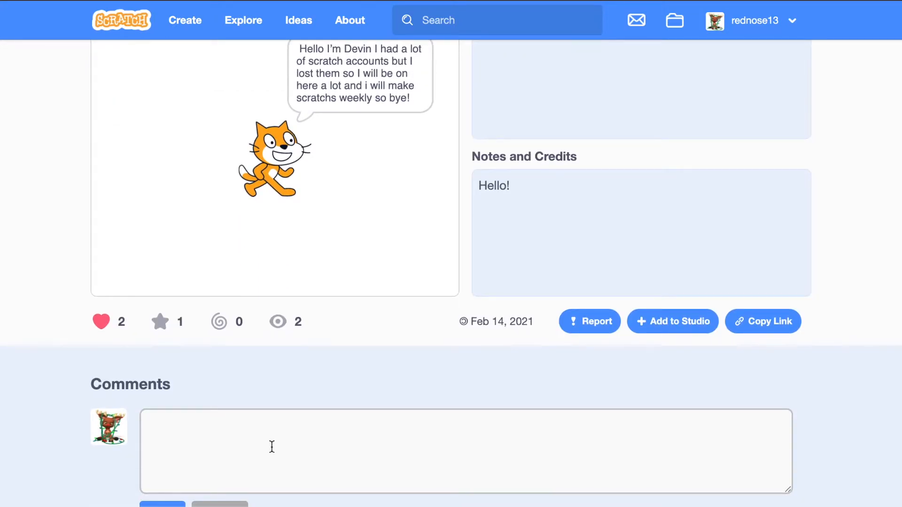
- Type a comment saying sorry that they lost their other accounts
text(Hello!)
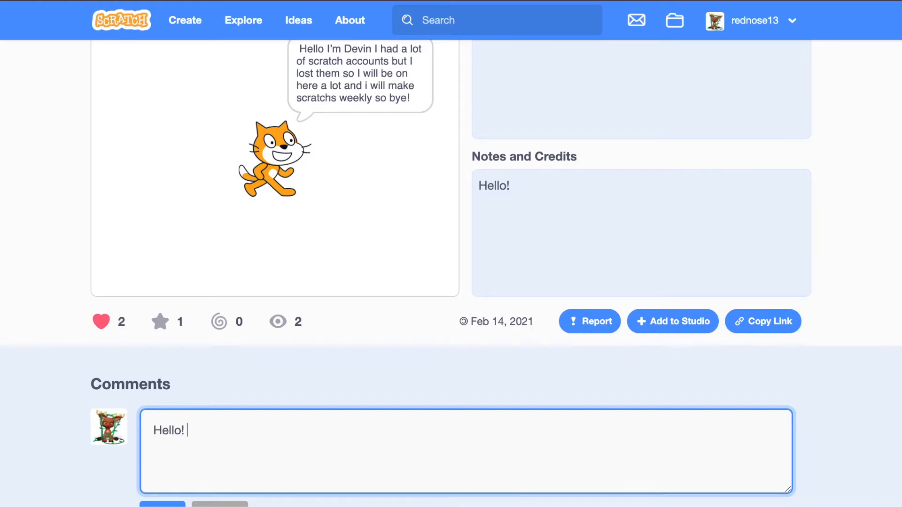
text(Sorry tha)
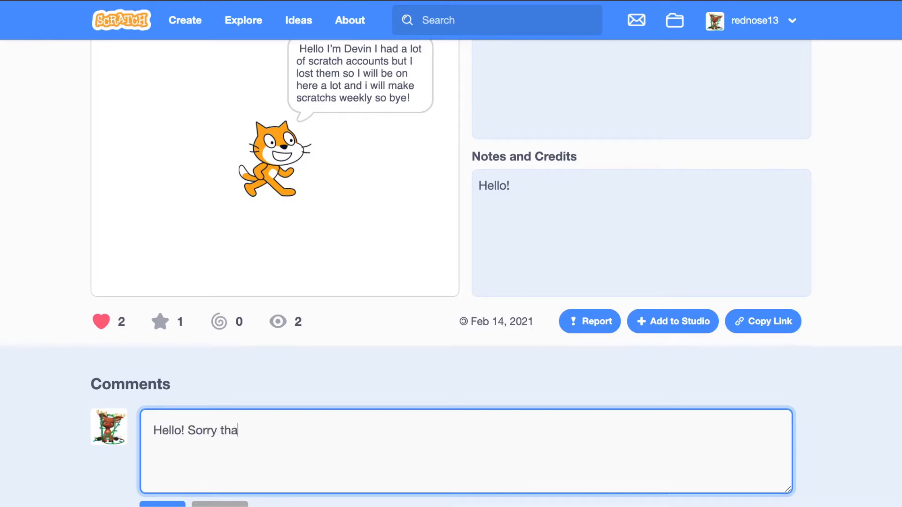
text(t you lost)
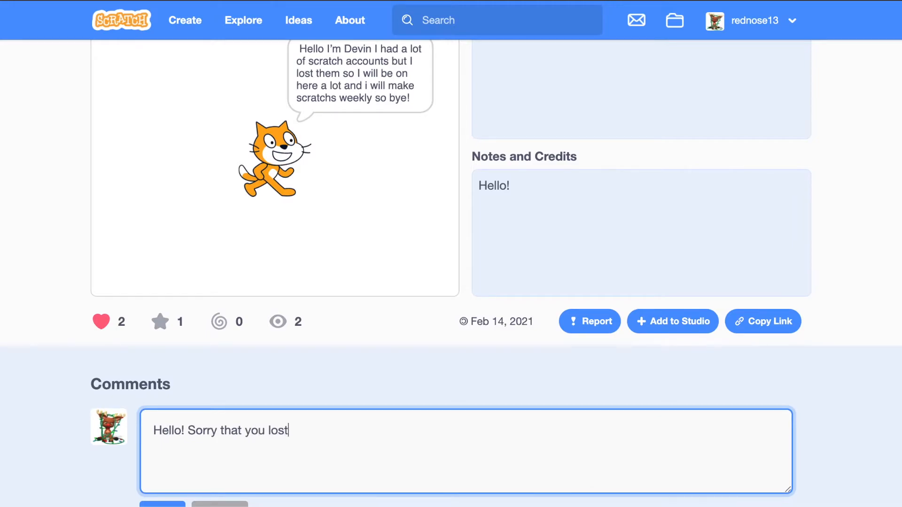
text(ur other)
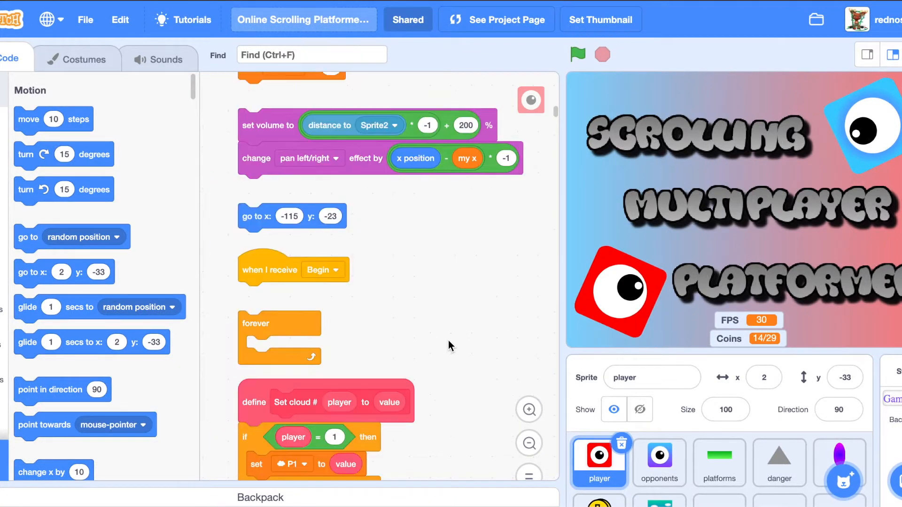
- Scroll through the platformer's long Chat procedure with its numbered chat replies
scroll(down, 3)
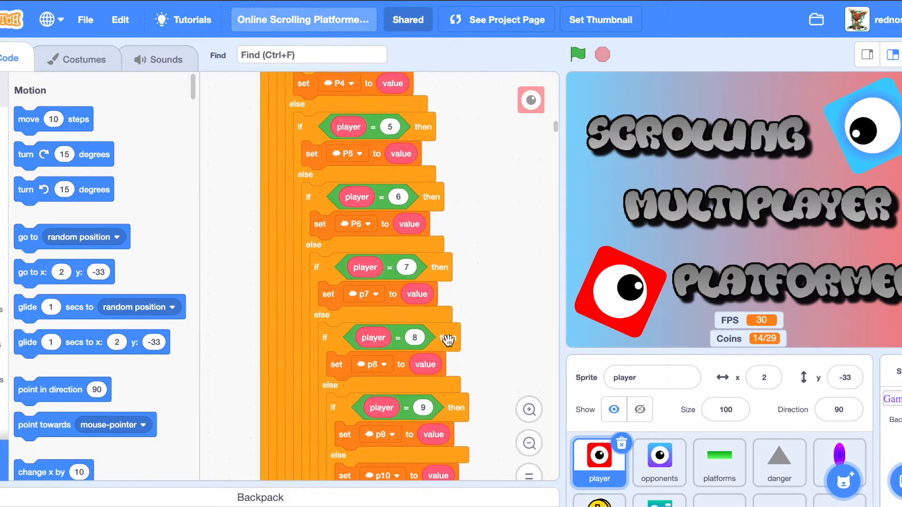
scroll(down, 3)
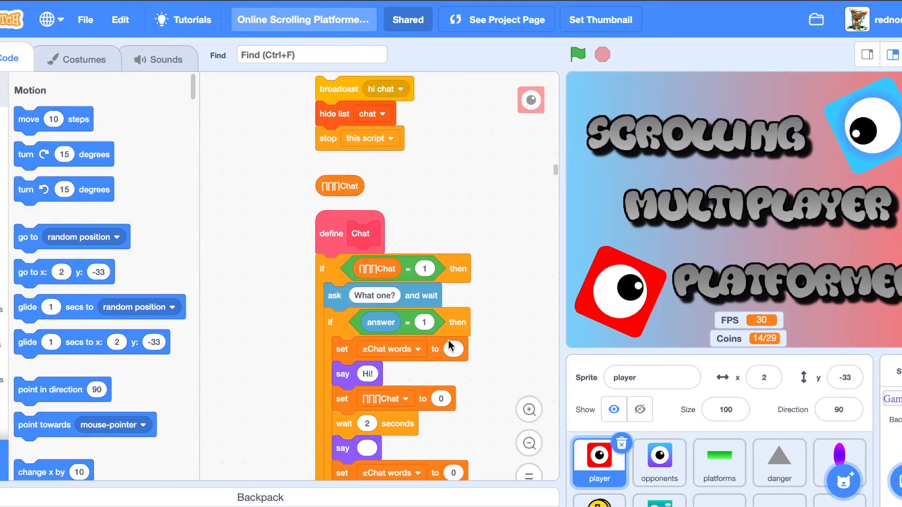
scroll(down, 3)
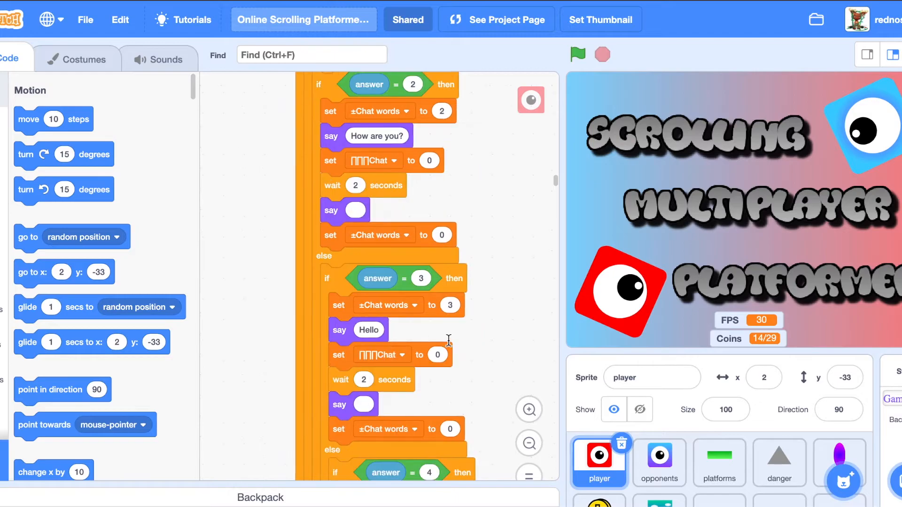
scroll(down, 3)
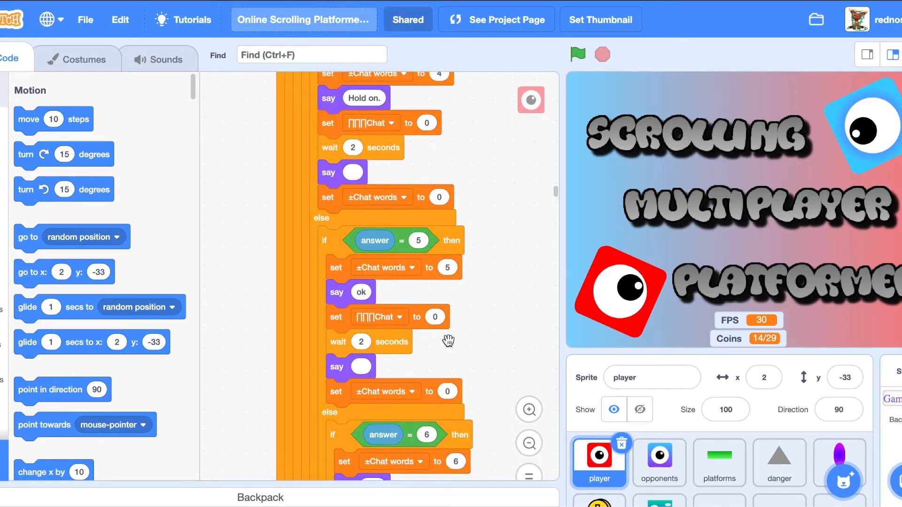